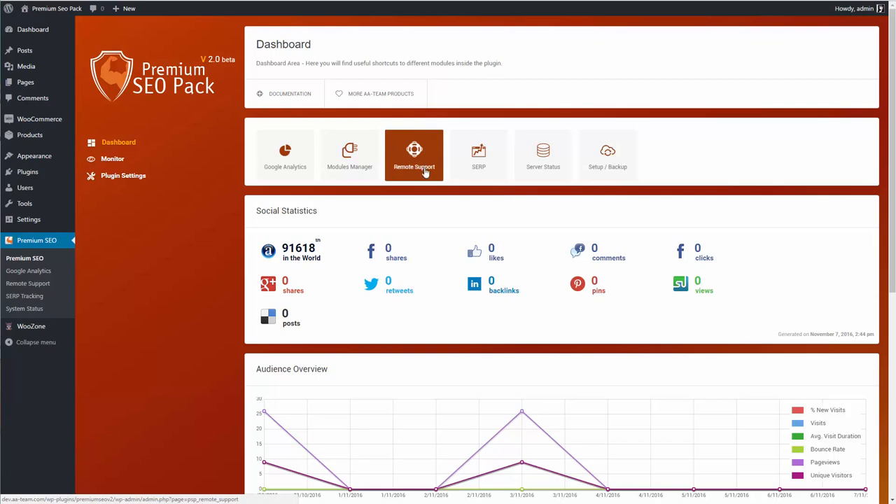
- Activate the PageSpeed Insights module tile in Modules Manager
{"action": "left_click", "coordinate": [350, 154]}
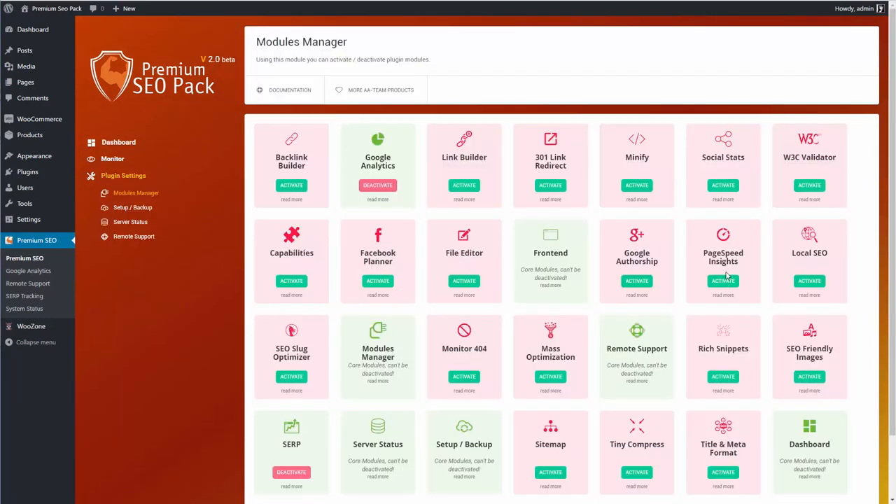
{"action": "left_click", "coordinate": [723, 280]}
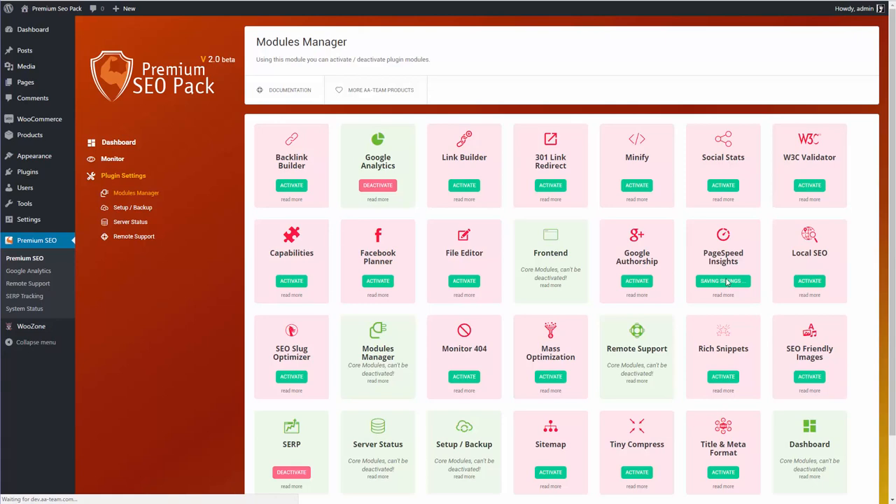
{"action": "left_click", "coordinate": [722, 280]}
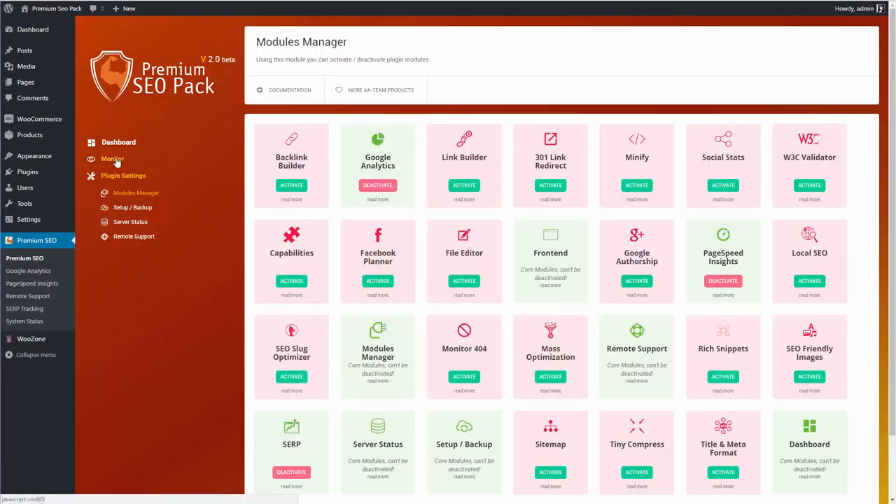
- Reach the unconfigured PageSpeed Insights page under Monitor and follow its 'here' link to the docs
{"action": "left_click", "coordinate": [112, 159]}
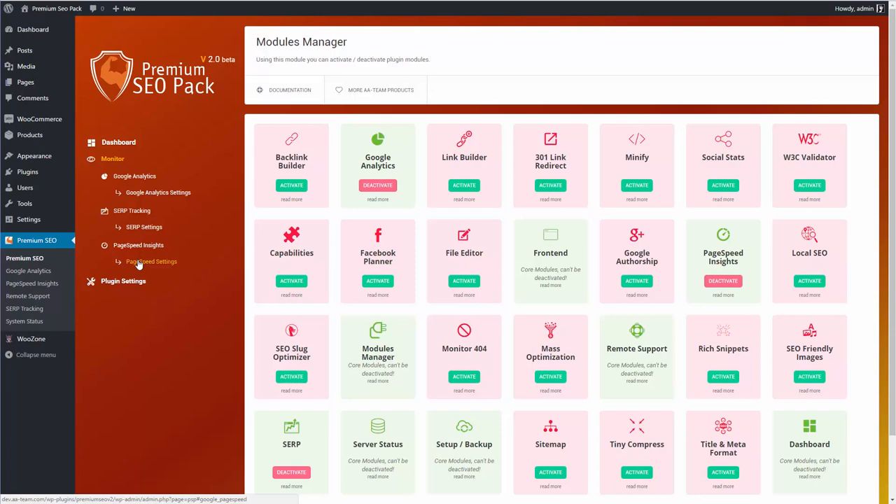
{"action": "left_click", "coordinate": [137, 245]}
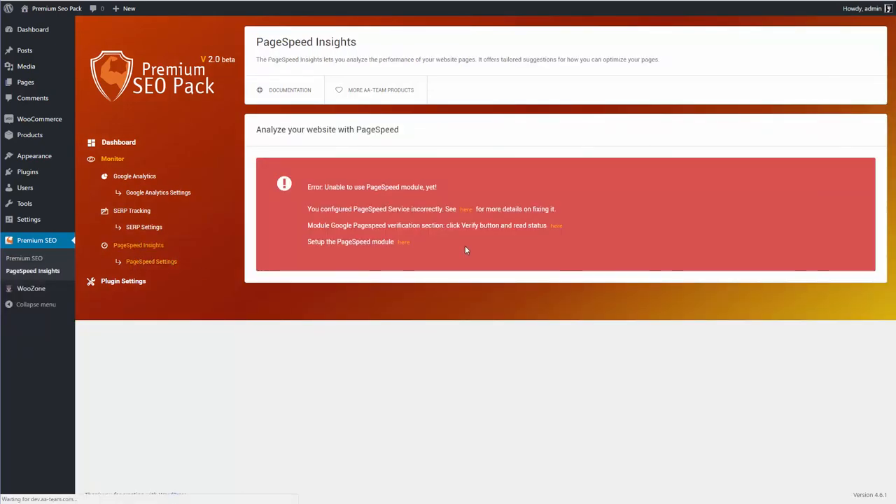
{"action": "left_click", "coordinate": [151, 262]}
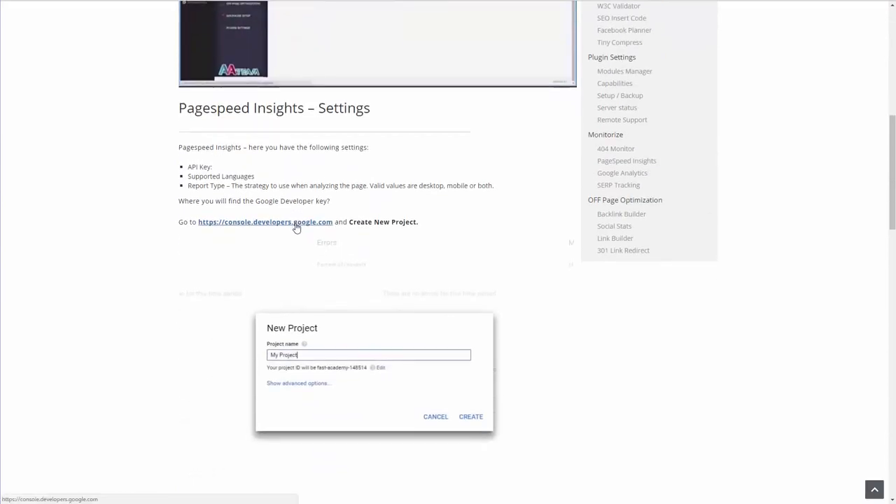
- Search the Google API Library for 'pagespeed' and view the PageSpeed Insights API overview
{"action": "left_click", "coordinate": [470, 417]}
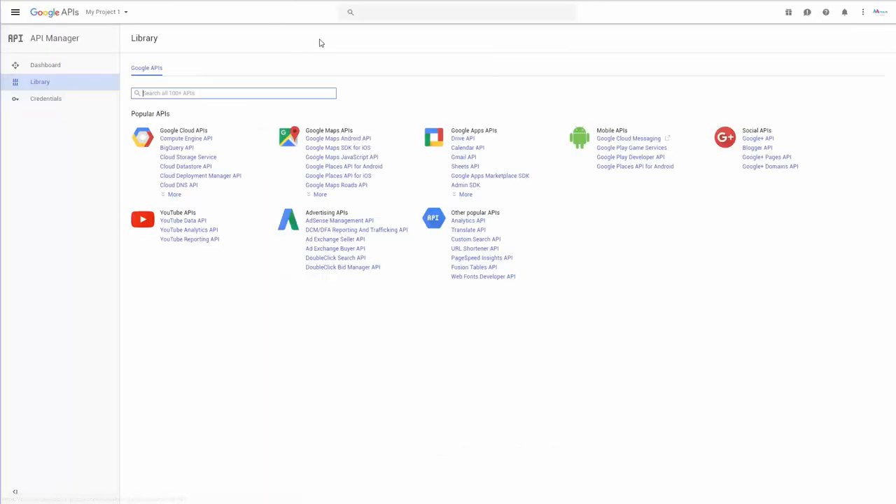
{"action": "type", "text": "pagespeed"}
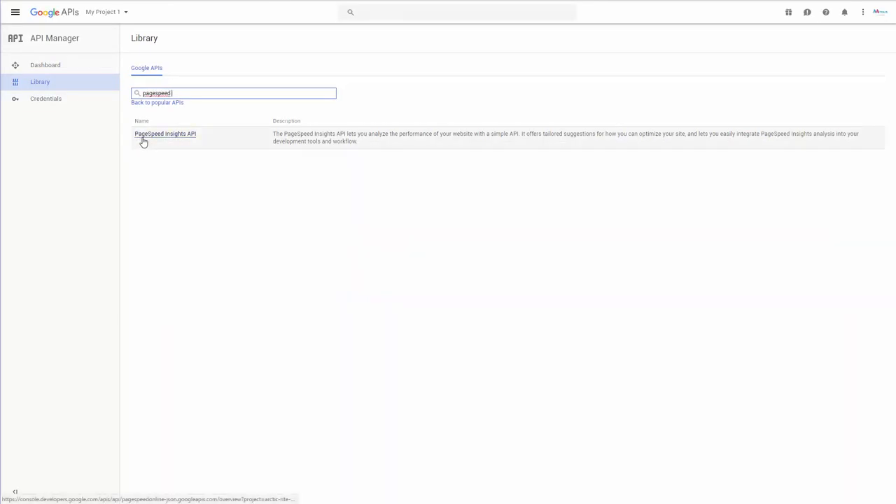
{"action": "left_click", "coordinate": [165, 134]}
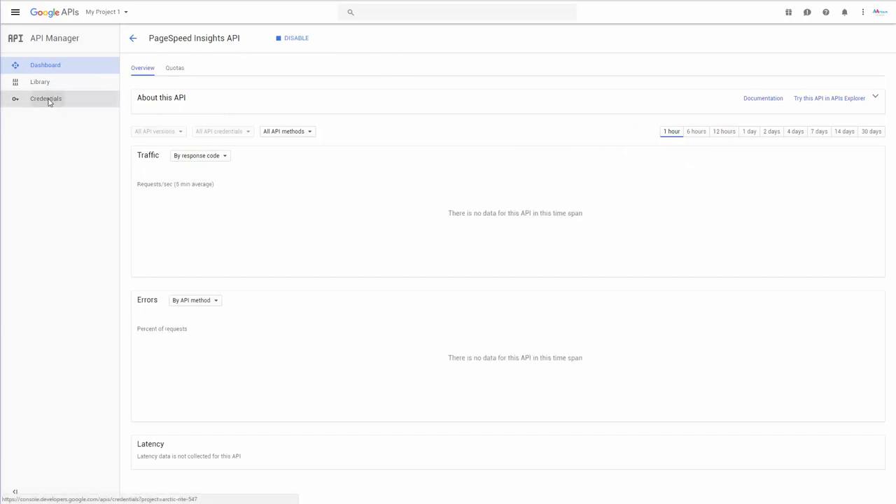
- Get a key from Credentials, save it in PageSpeed Settings, and list published pages for testing
{"action": "left_click", "coordinate": [45, 98]}
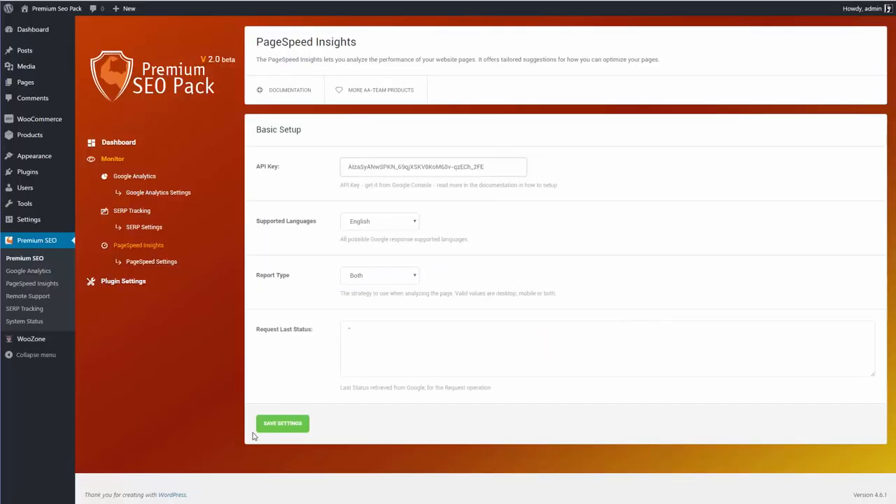
{"action": "left_click", "coordinate": [283, 422]}
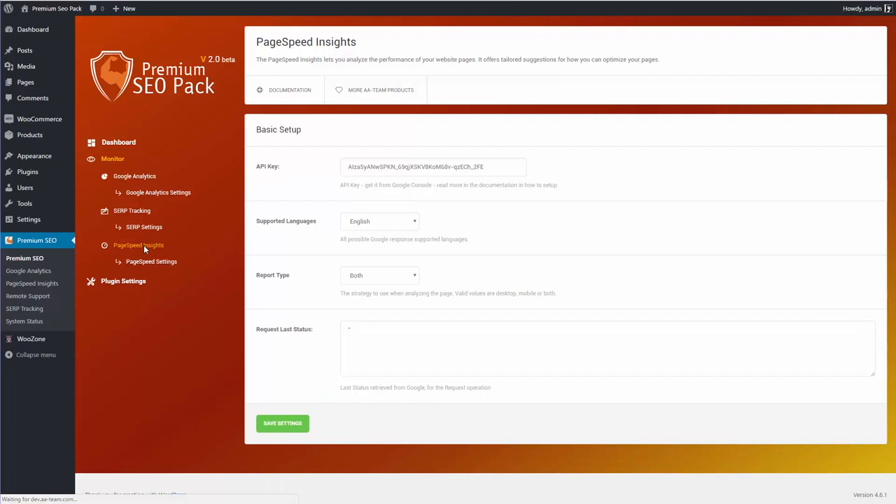
{"action": "left_click", "coordinate": [137, 245]}
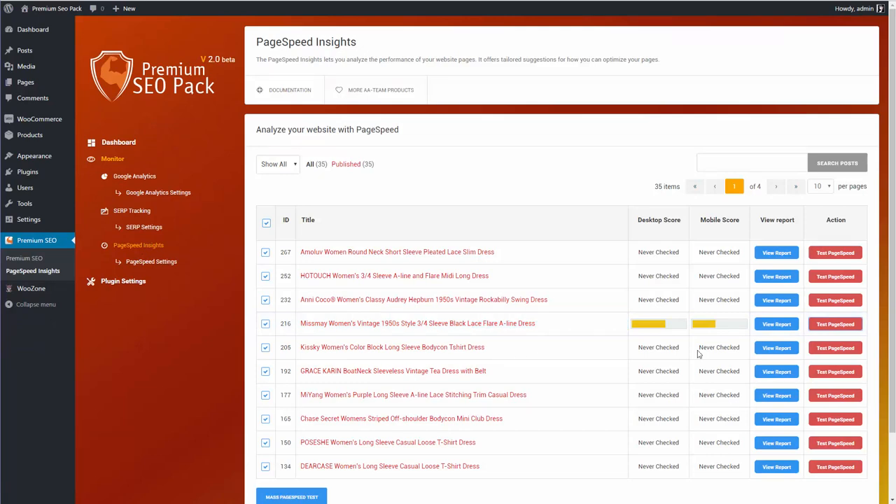
- View a product page's report and compare desktop 63/100 with mobile 43/100 scores
{"action": "left_click", "coordinate": [775, 324]}
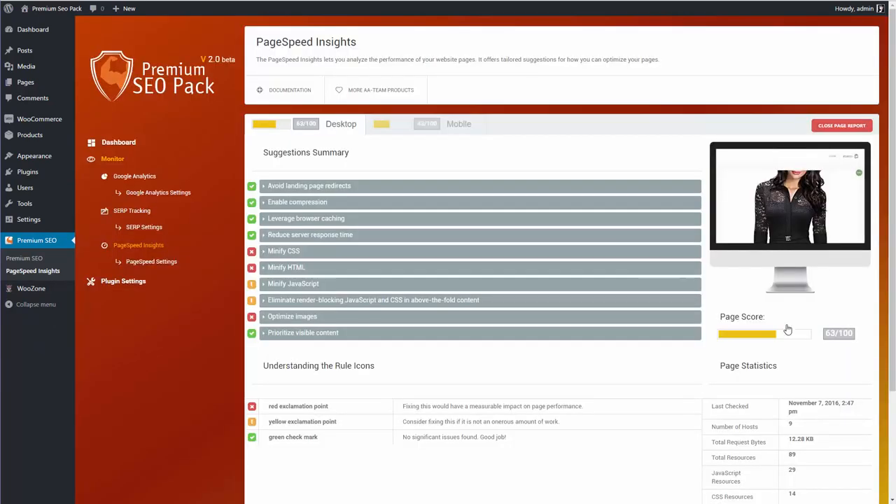
{"action": "mouse_move", "coordinate": [709, 391]}
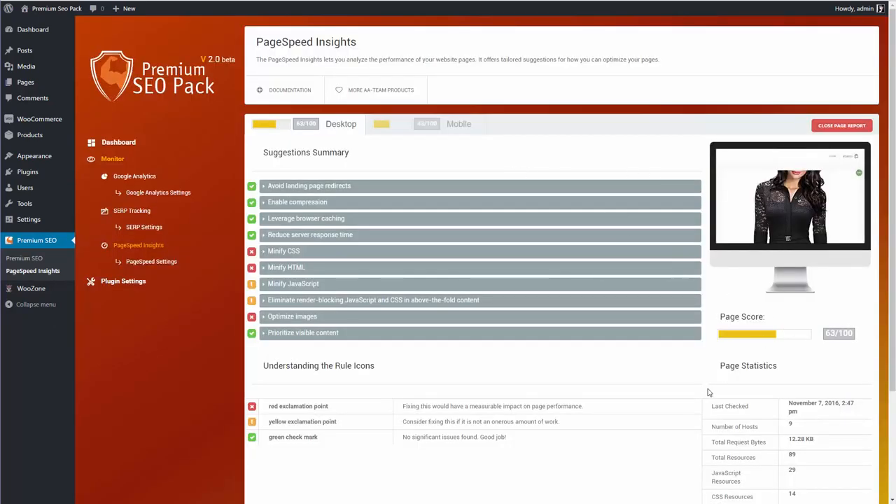
{"action": "left_click", "coordinate": [459, 123]}
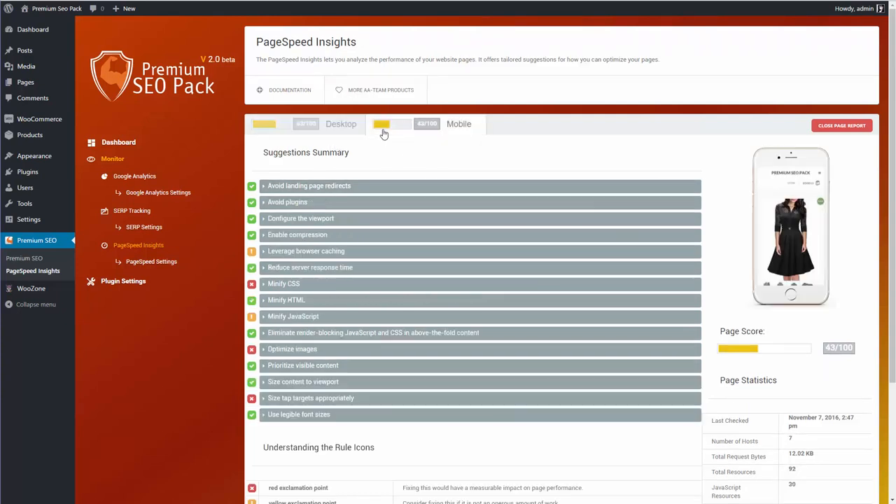
{"action": "mouse_move", "coordinate": [319, 140]}
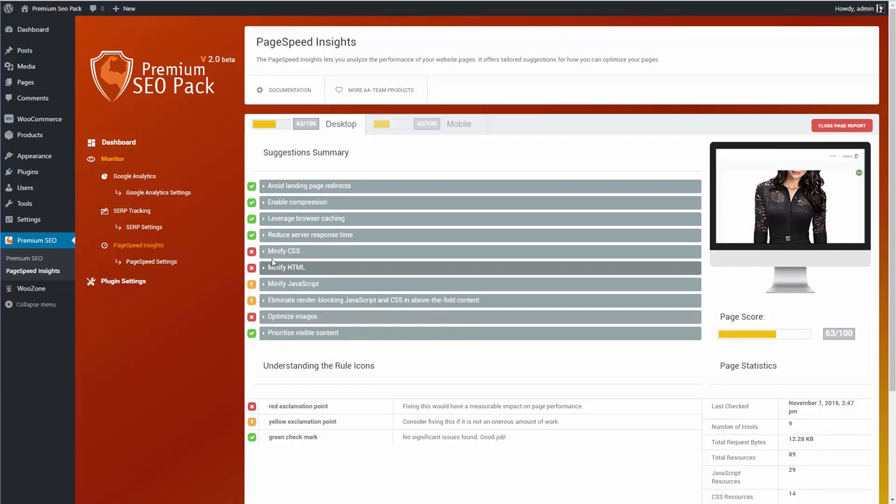
- Expand the Minify CSS, HTML, JavaScript and Prioritize visible content suggestions, then check mobile
{"action": "left_click", "coordinate": [283, 251]}
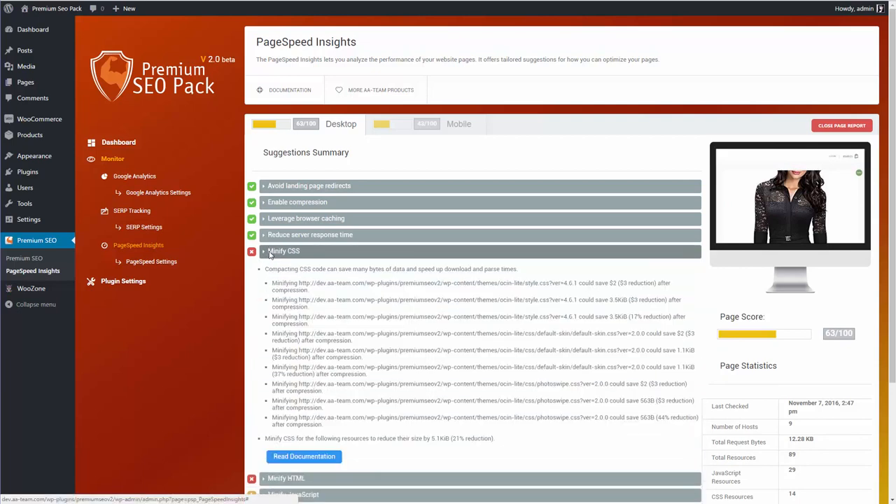
{"action": "left_click", "coordinate": [282, 251]}
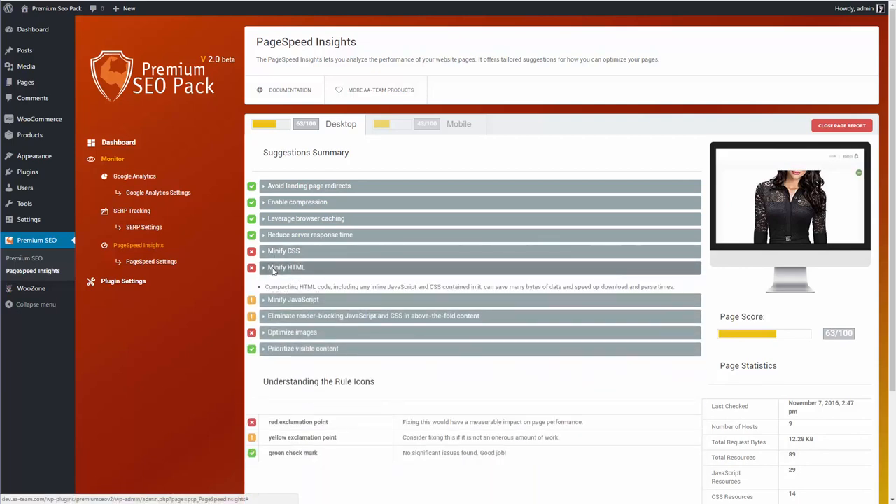
{"action": "left_click", "coordinate": [287, 267]}
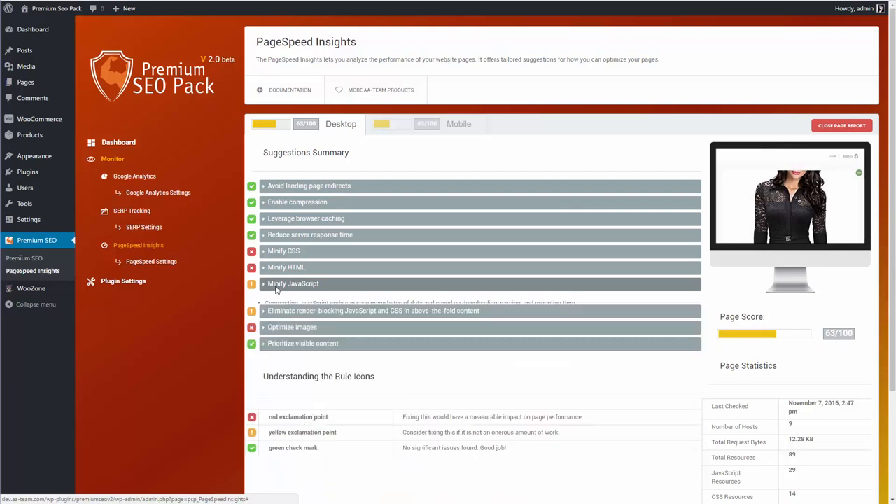
{"action": "left_click", "coordinate": [291, 316]}
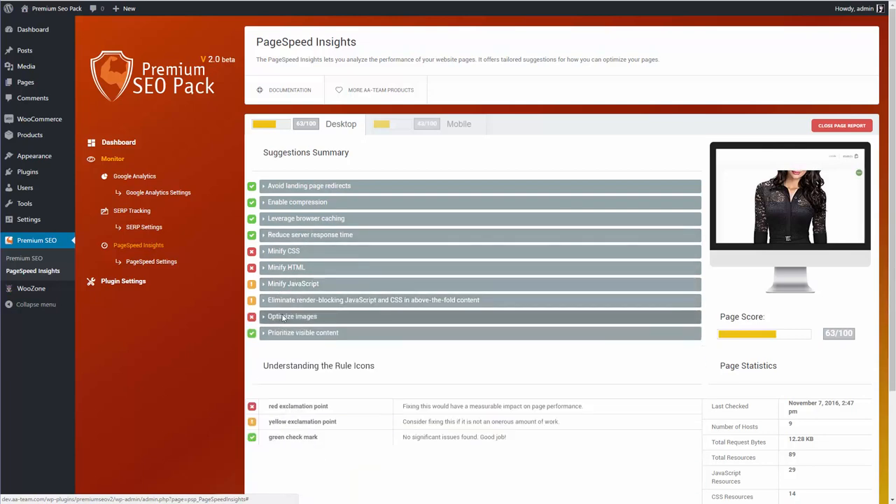
{"action": "left_click", "coordinate": [304, 333]}
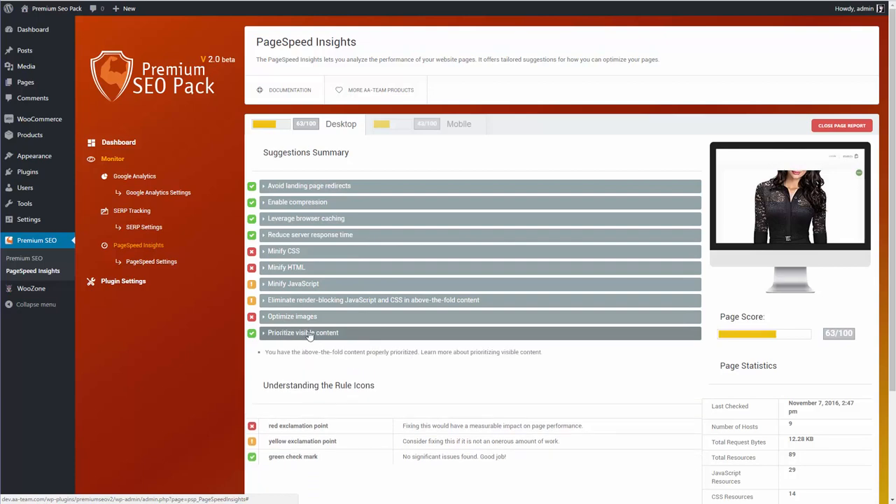
{"action": "left_click", "coordinate": [459, 123]}
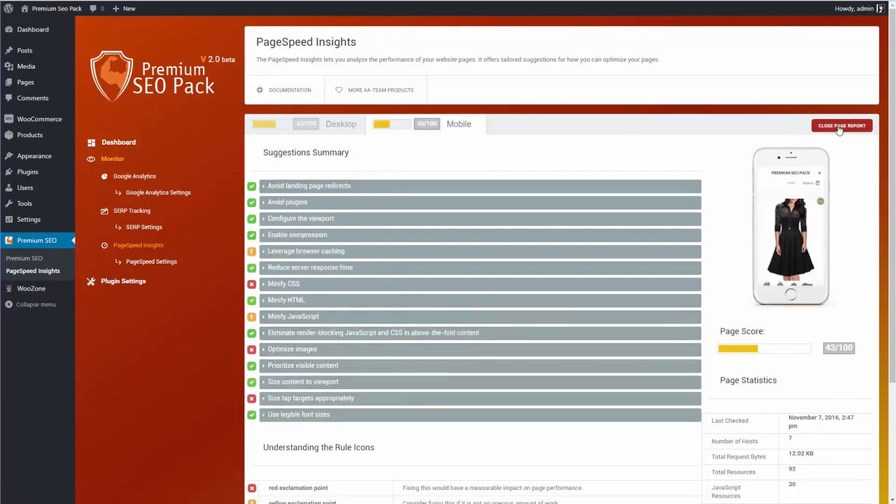